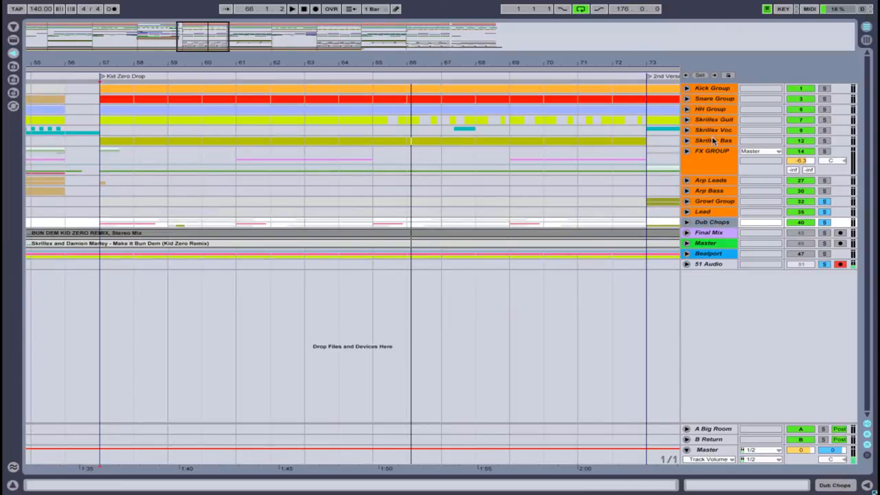
# Unfold the Skrillex Bas and Growl Group tracks to reveal Bass, Main Growl and Suporting
pyautogui.click(713, 140)
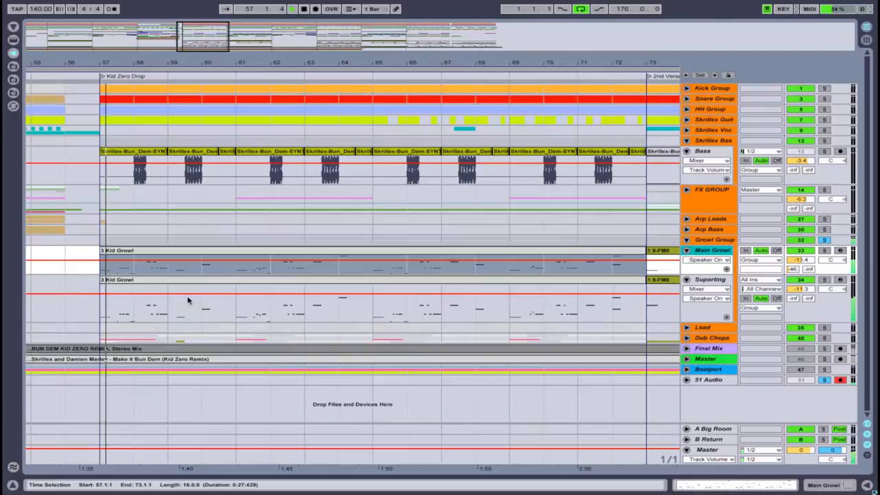
pyautogui.click(291, 9)
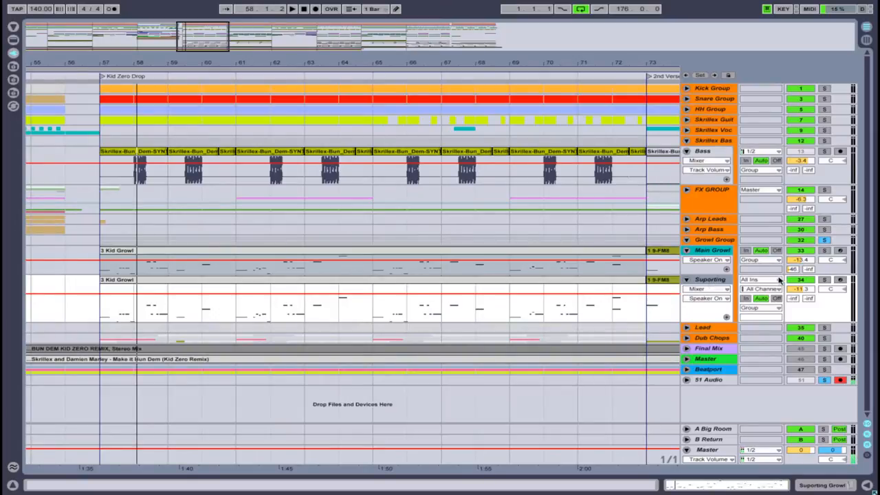
pyautogui.click(801, 279)
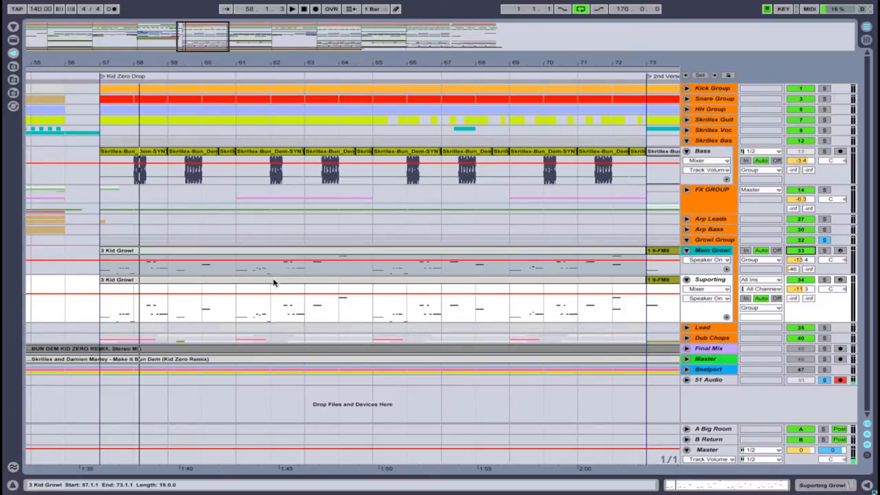
pyautogui.moveTo(696, 303)
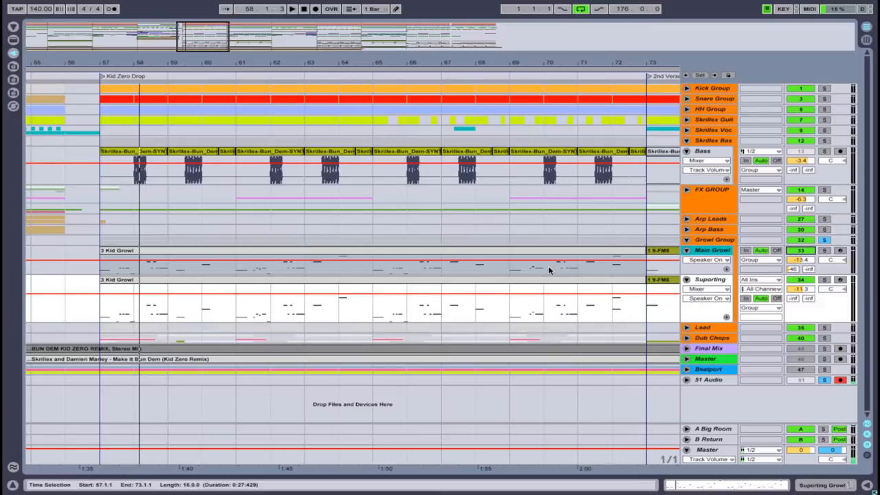
pyautogui.click(713, 250)
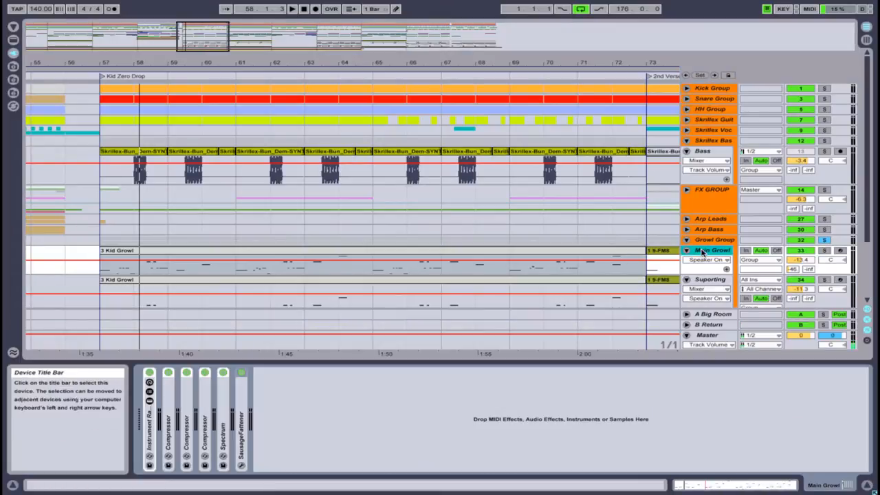
# Expand the Main Growl instrument rack to show Hi/Low chains and FM8, and unfold EQ Eight
pyautogui.click(713, 249)
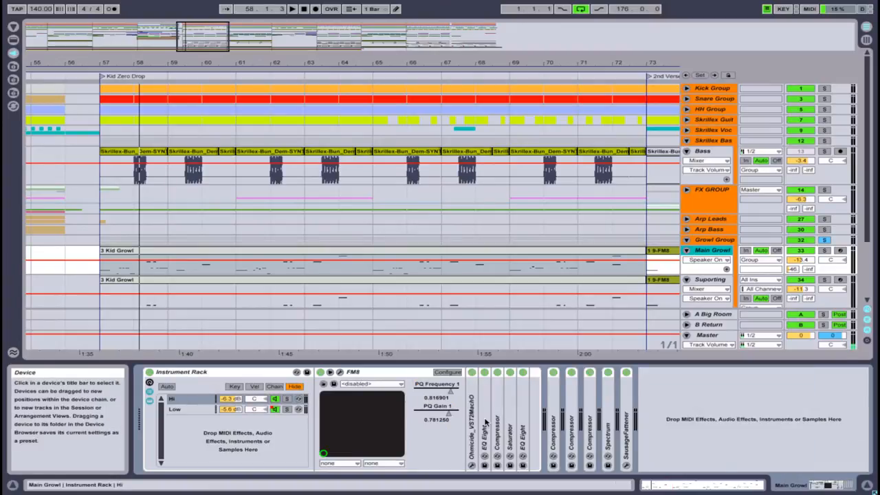
pyautogui.click(484, 419)
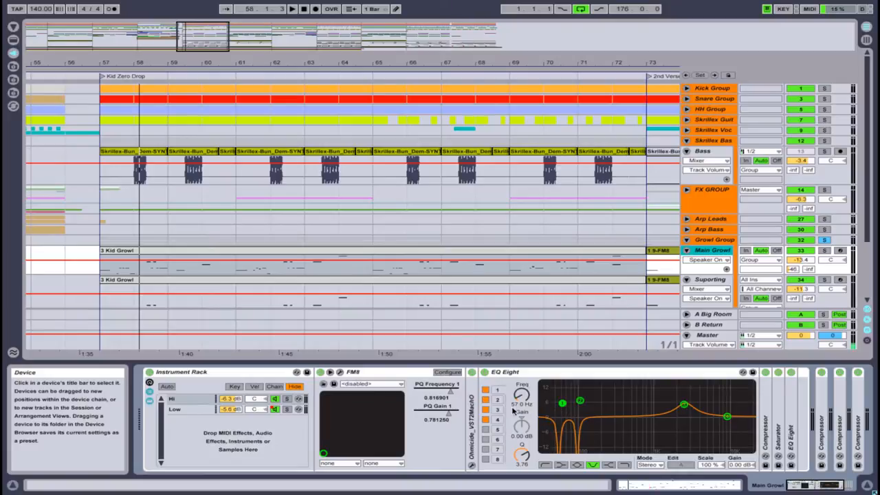
pyautogui.moveTo(582, 400)
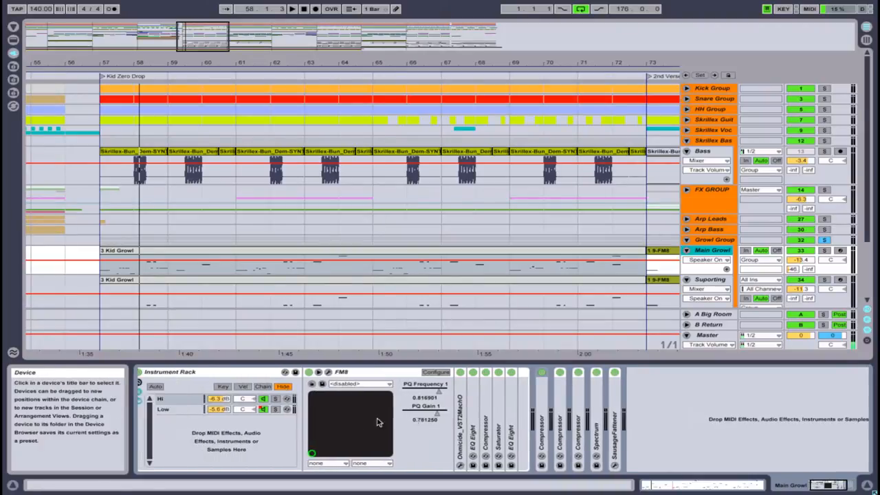
pyautogui.moveTo(414, 434)
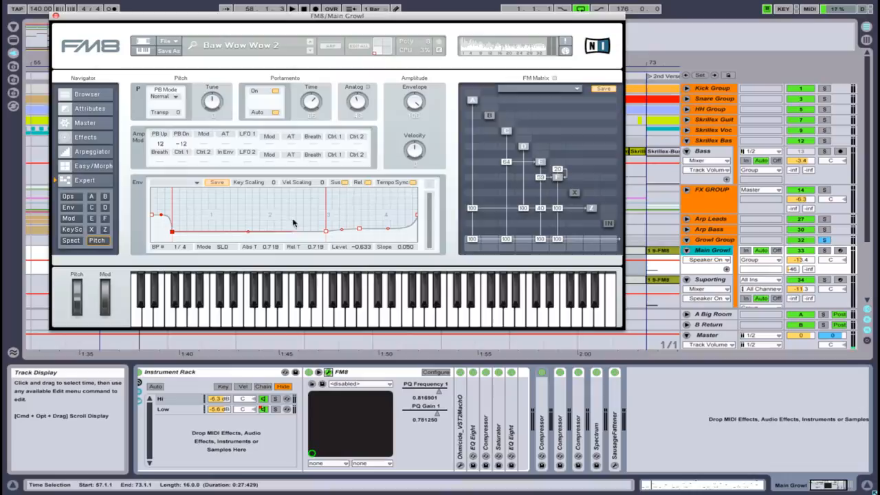
pyautogui.moveTo(141, 220)
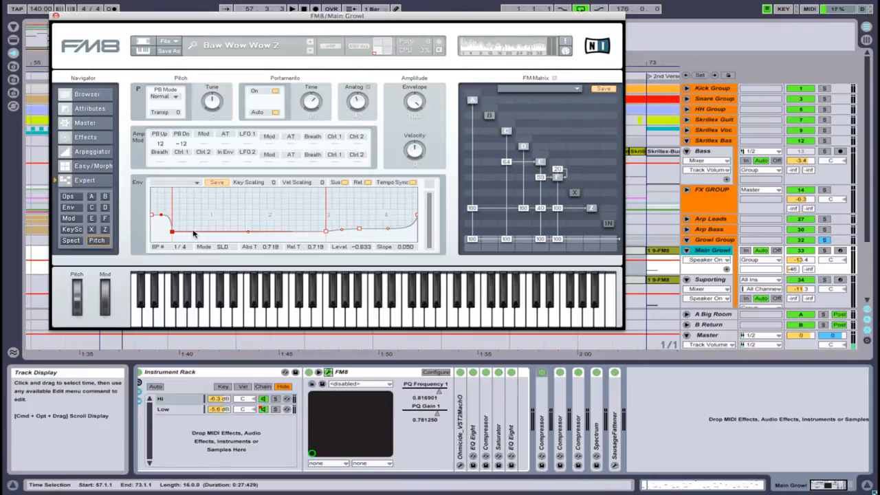
pyautogui.moveTo(301, 208)
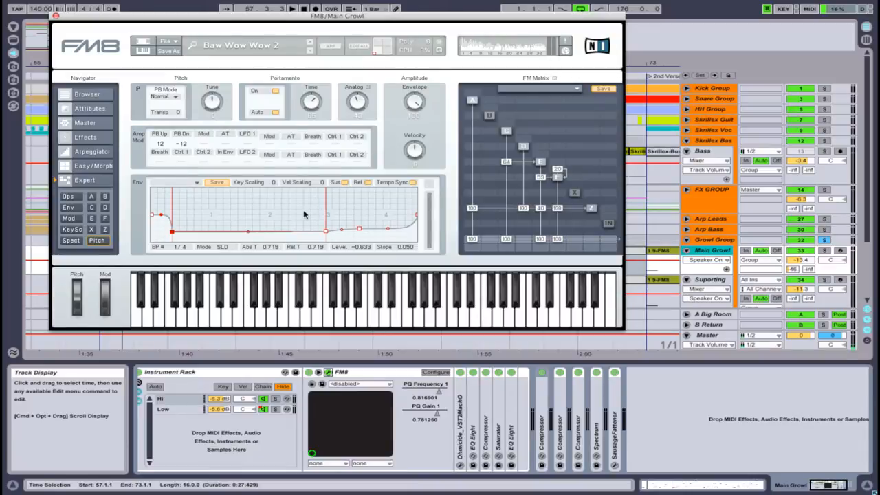
pyautogui.moveTo(415, 207)
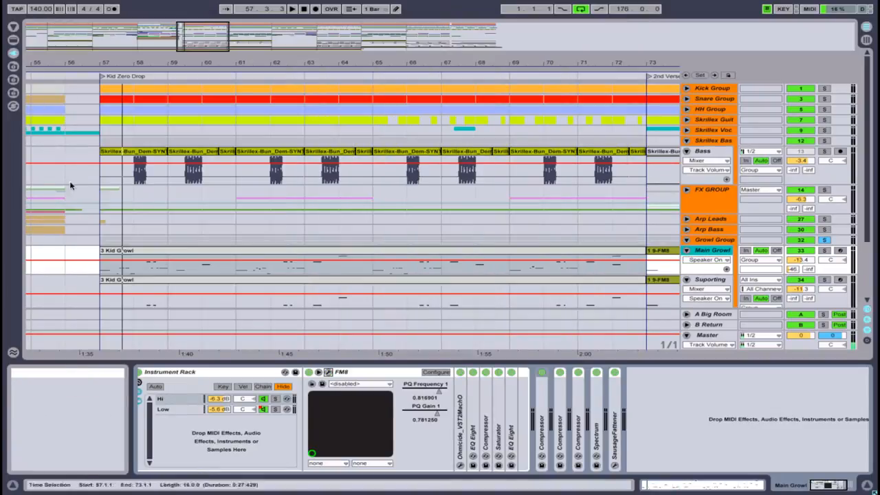
pyautogui.moveTo(248, 318)
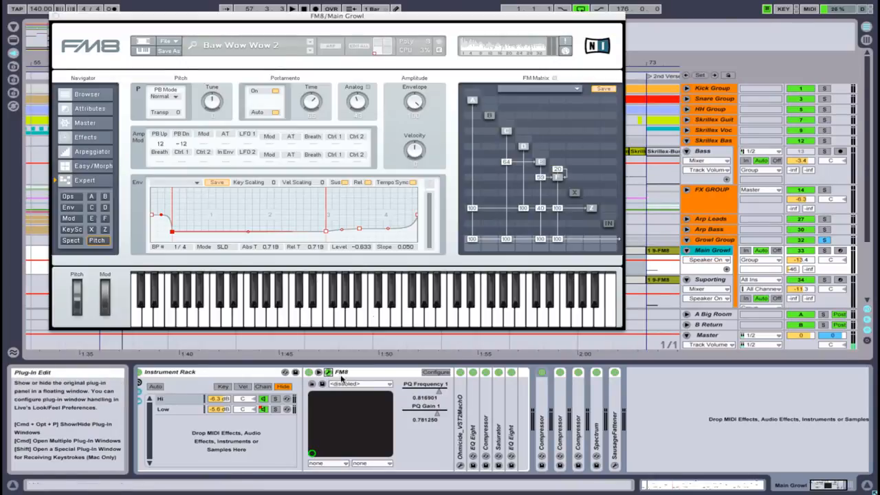
# View FM8's attributes, envelopes, then the modulation matrix with sine and triangle LFOs
pyautogui.click(90, 108)
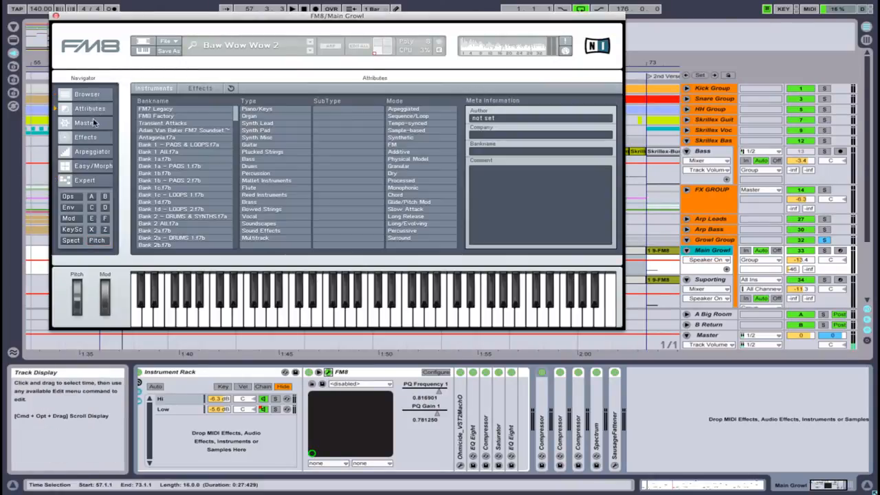
pyautogui.click(84, 180)
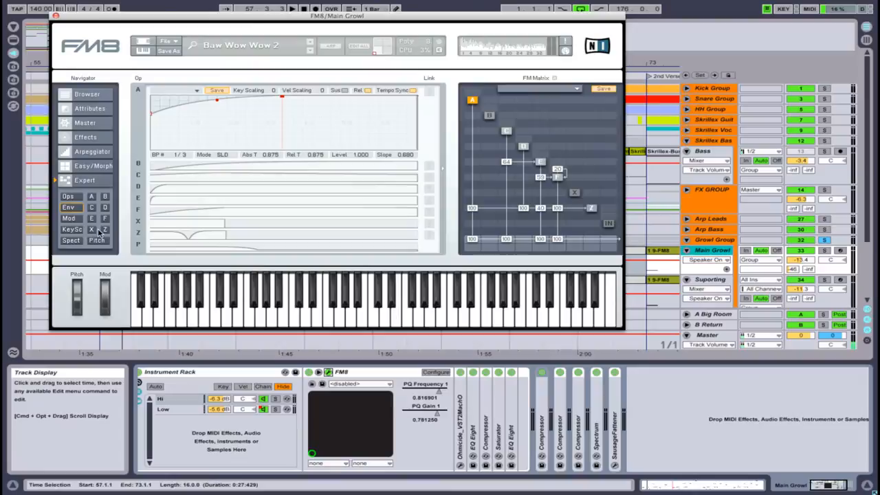
pyautogui.click(69, 219)
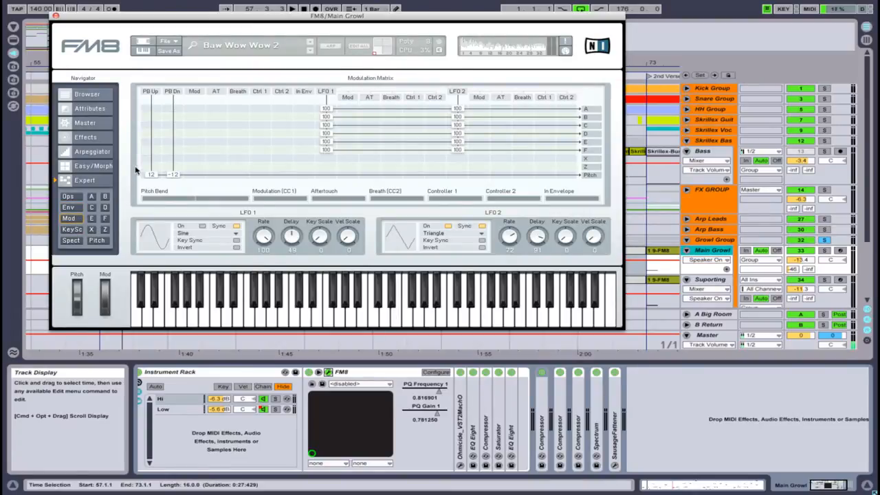
pyautogui.moveTo(56, 15)
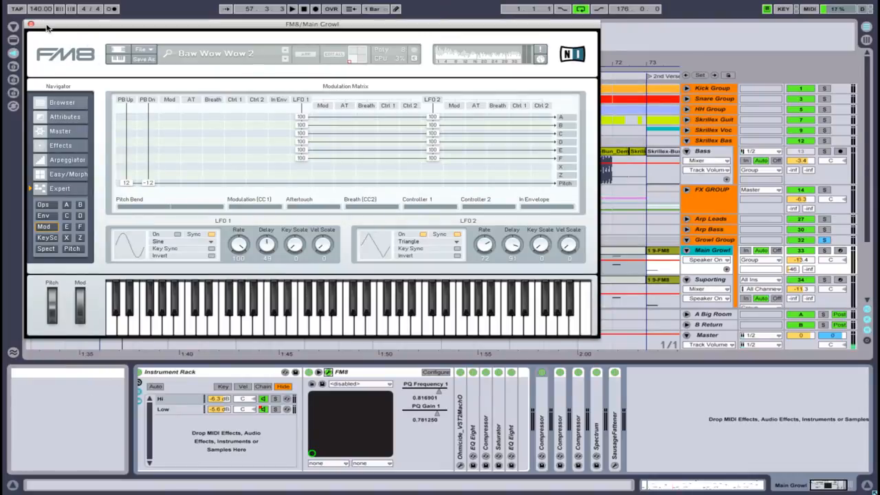
# Move the FM8 window lower on screen
pyautogui.moveTo(312, 23); pyautogui.dragTo(312, 55)
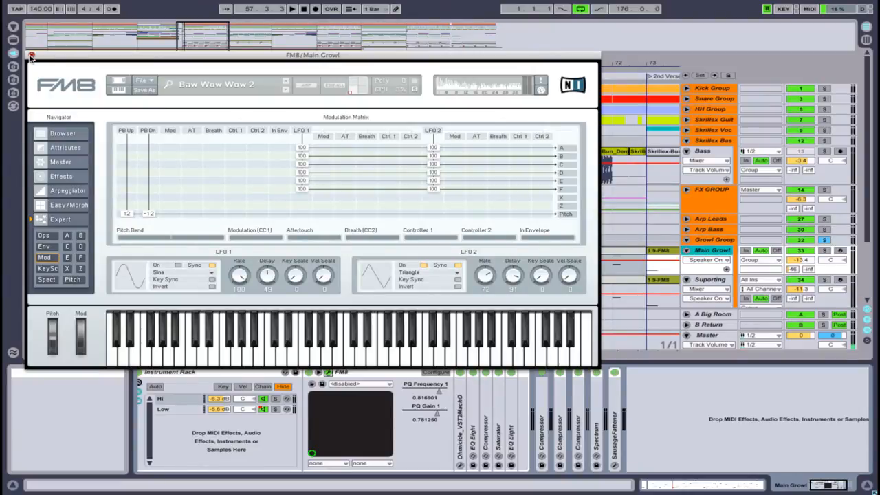
pyautogui.moveTo(49, 86)
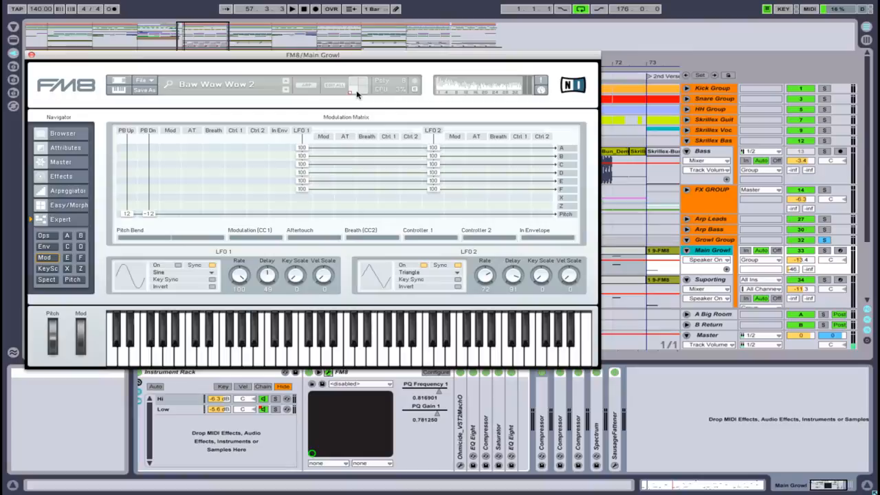
pyautogui.moveTo(475, 227)
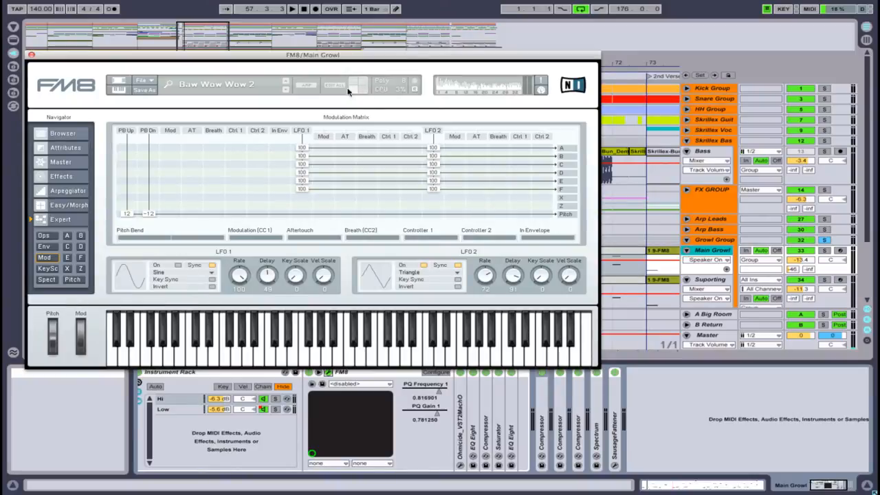
pyautogui.moveTo(326, 92)
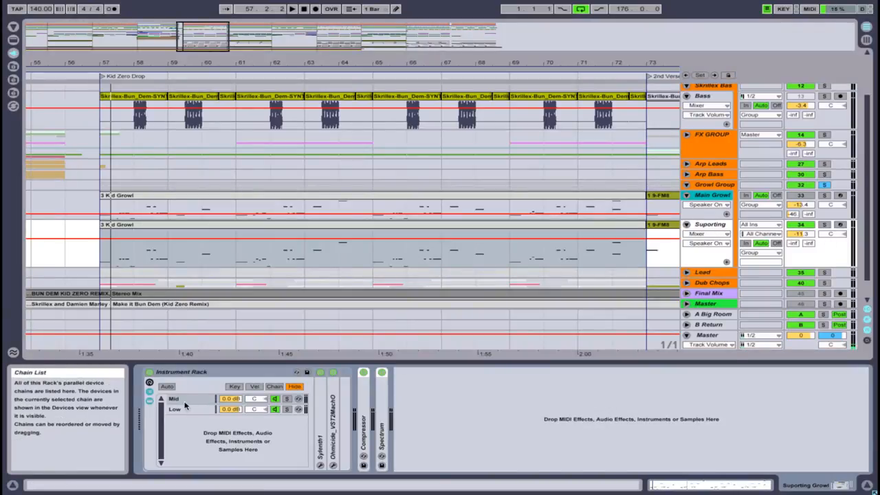
# Fold the Growl Group so Lead and Dub Chops groups sit directly below
pyautogui.click(174, 409)
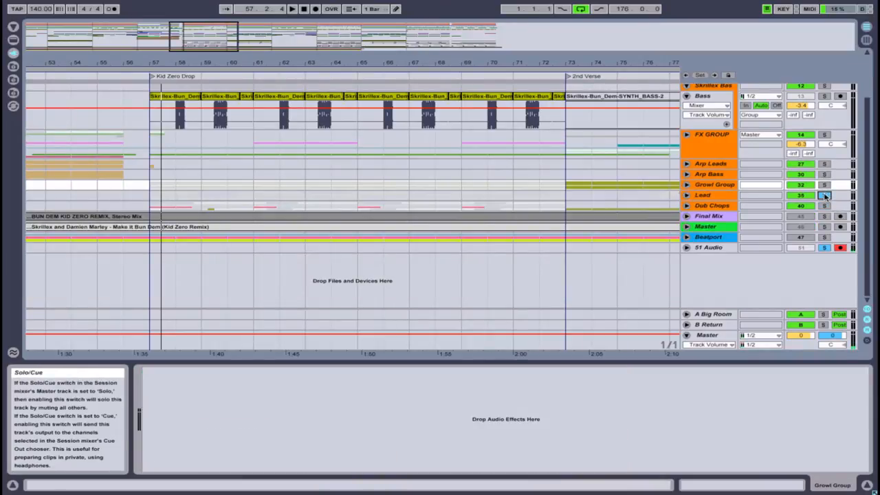
# Unfold the Lead group to show Main, tone 2, Tone 3 and Kid Zero tracks
pyautogui.click(686, 195)
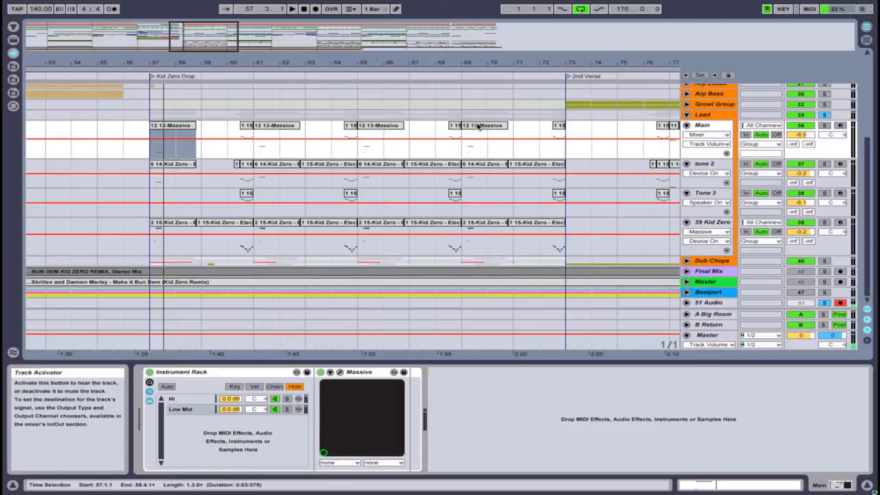
# Select the short 1 15-Kid Zero clip near bar 60 on the Main track
pyautogui.click(246, 137)
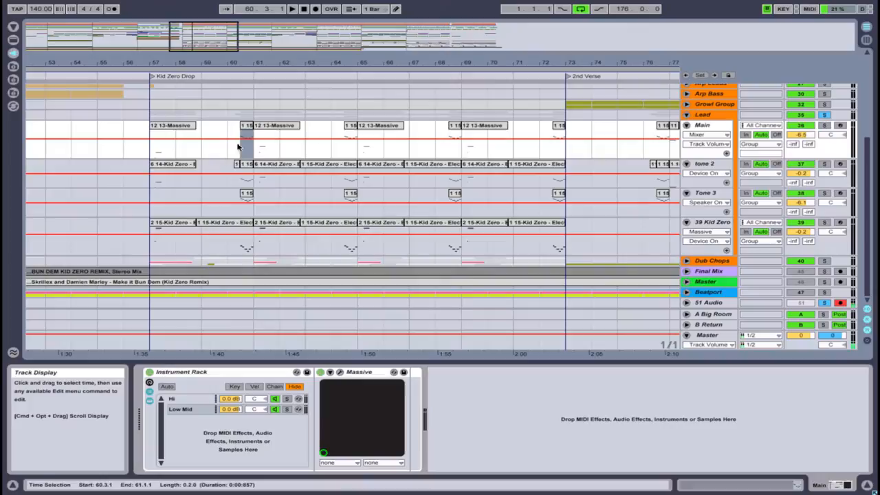
pyautogui.click(246, 134)
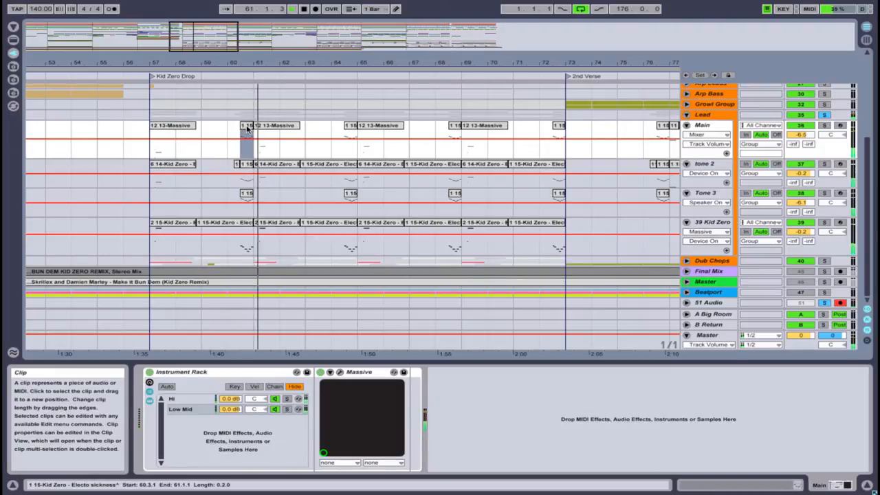
# Show the Kid Zero clip's descending notes near C4 in the note editor
pyautogui.click(291, 9)
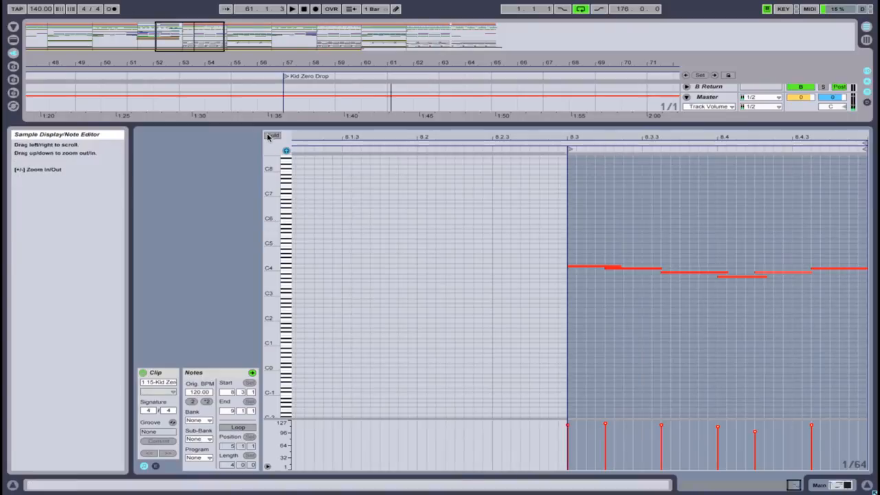
# Show the tone 2 track's Kid Zero rack with Massive and SausageFattener
pyautogui.click(273, 135)
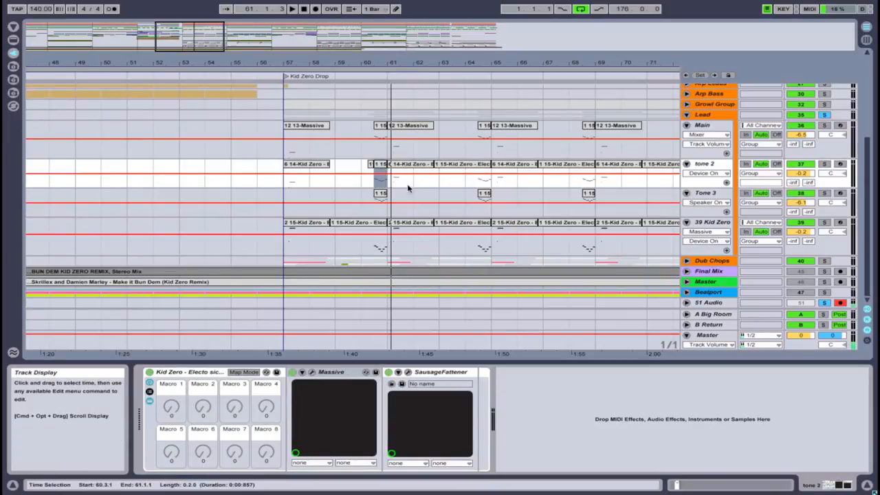
# Select the Kid Zero clip on tone 2 and Main's Instrument Rack, then play the drop from bar 57
pyautogui.click(382, 131)
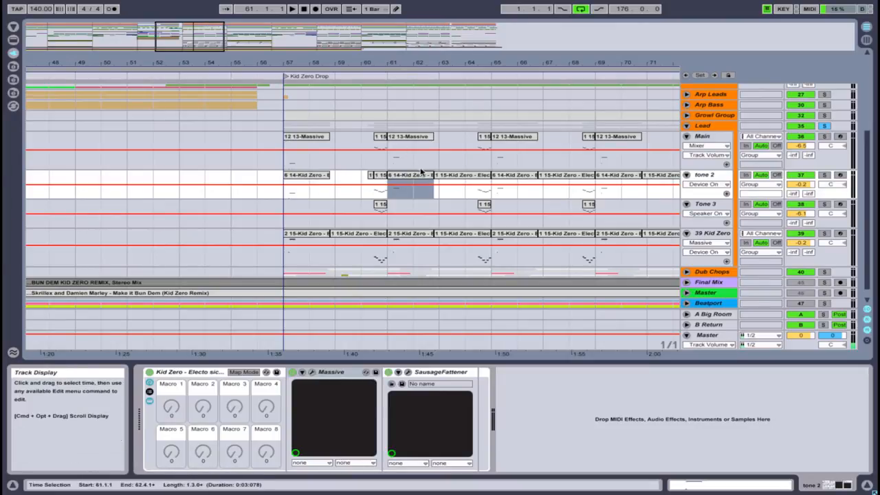
pyautogui.click(412, 175)
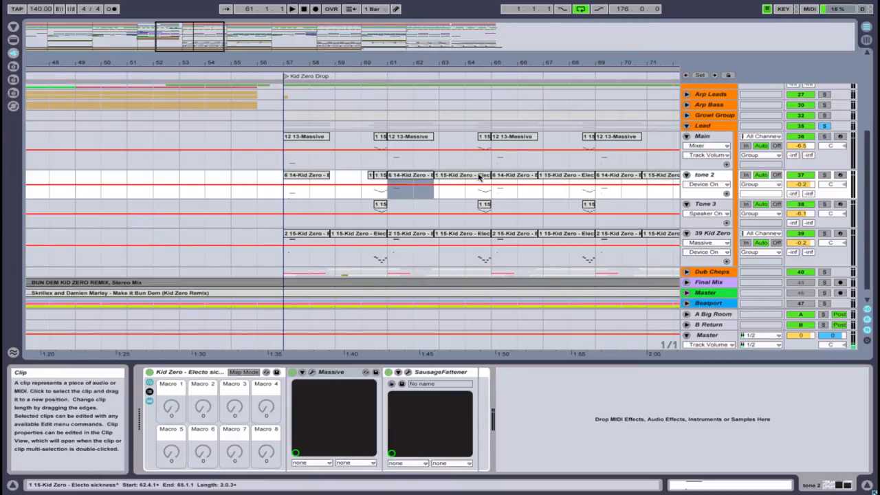
pyautogui.click(512, 177)
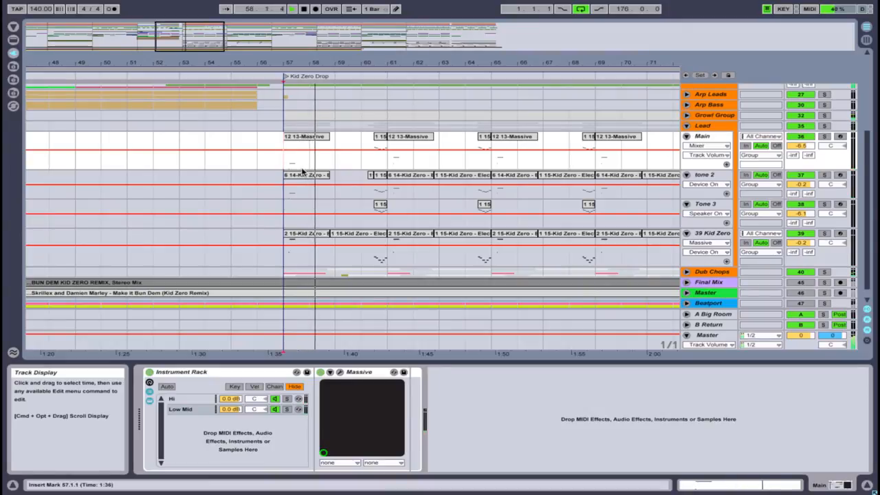
# Fold the Lead group so its Main, tone 2, Tone 3 and Kid Zero tracks hide
pyautogui.click(316, 175)
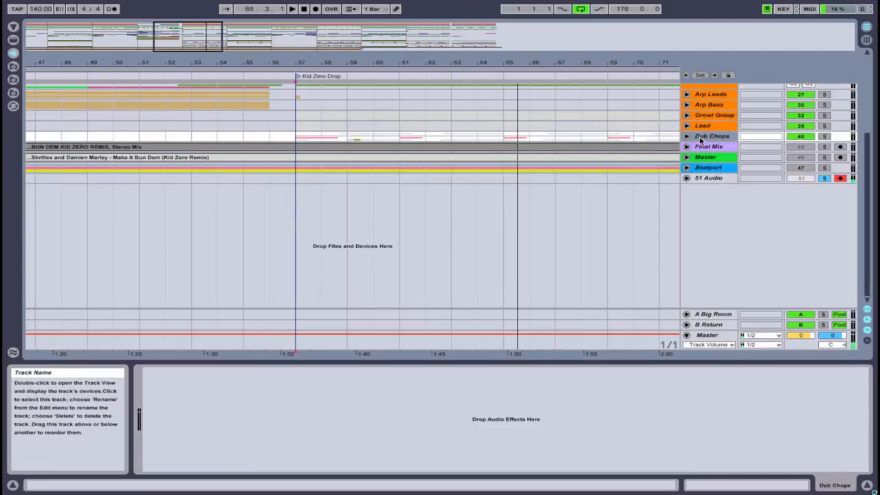
# Expand Dub Chops to reveal the Growl, Zipper, Lil pluck and Wat? tracks and clips
pyautogui.click(713, 136)
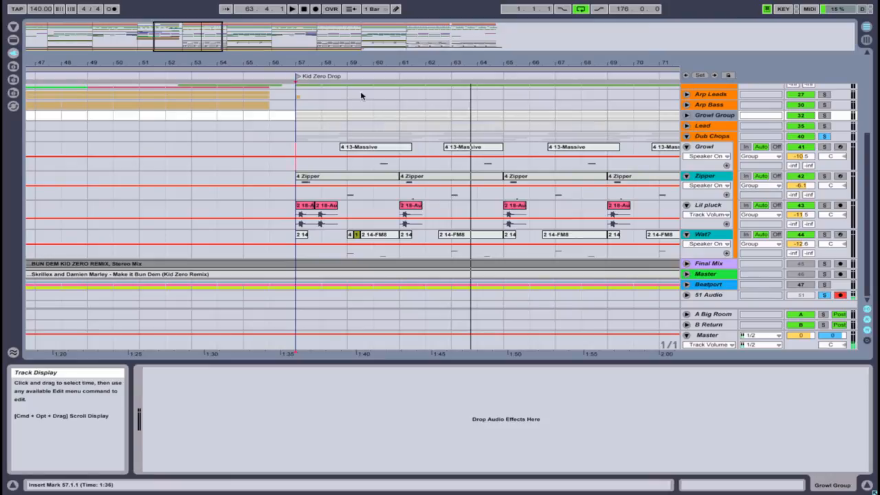
pyautogui.click(686, 126)
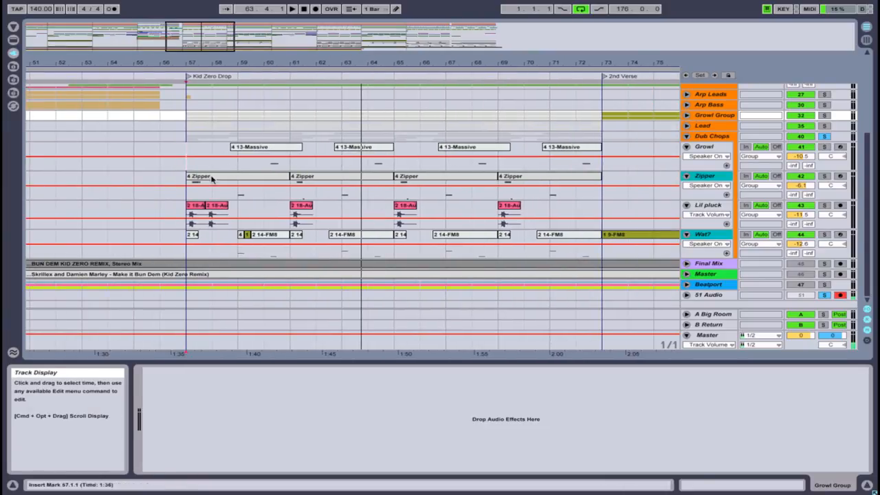
# Inspect Growl, Zipper and Lil pluck devices, folding each of those tracks to a single row
pyautogui.click(220, 176)
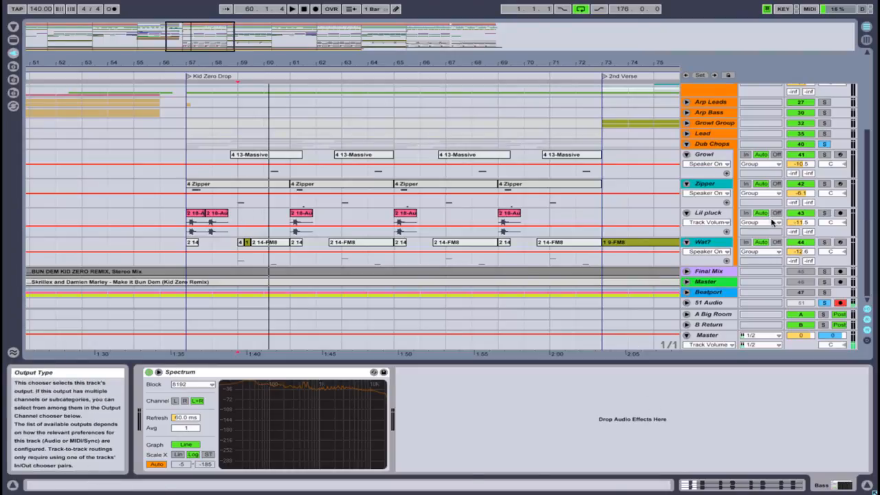
pyautogui.click(704, 154)
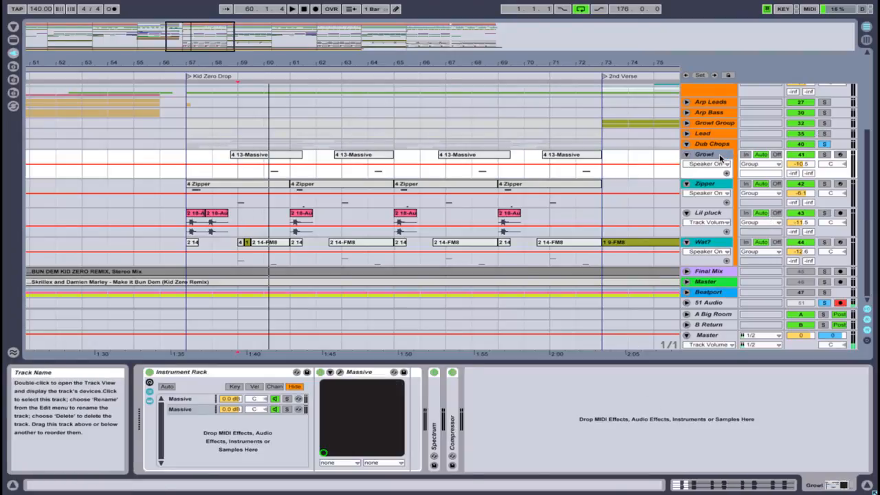
pyautogui.click(705, 183)
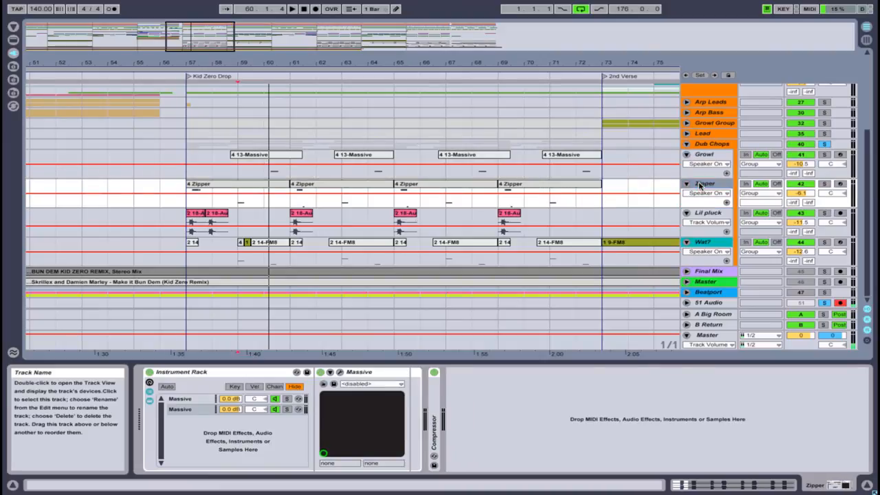
pyautogui.click(704, 183)
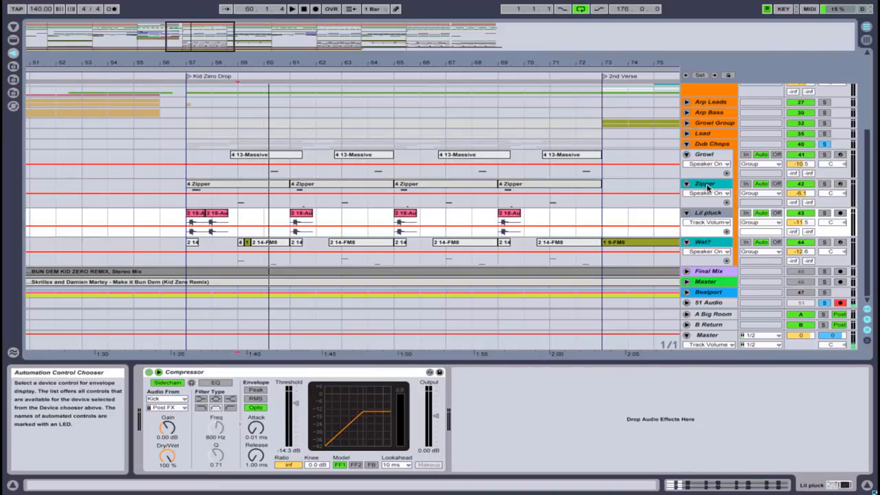
pyautogui.click(704, 184)
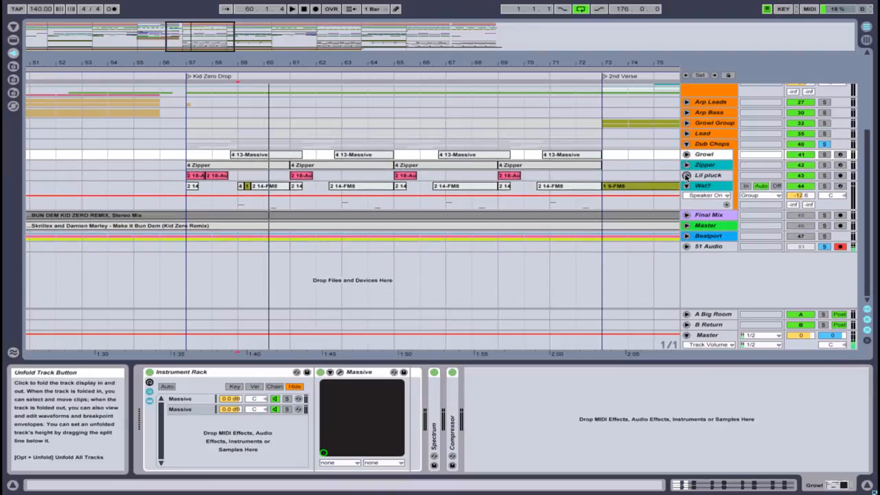
# Fold Wat? and Dub Chops, then select the Final Mix and empty Master tracks
pyautogui.click(685, 185)
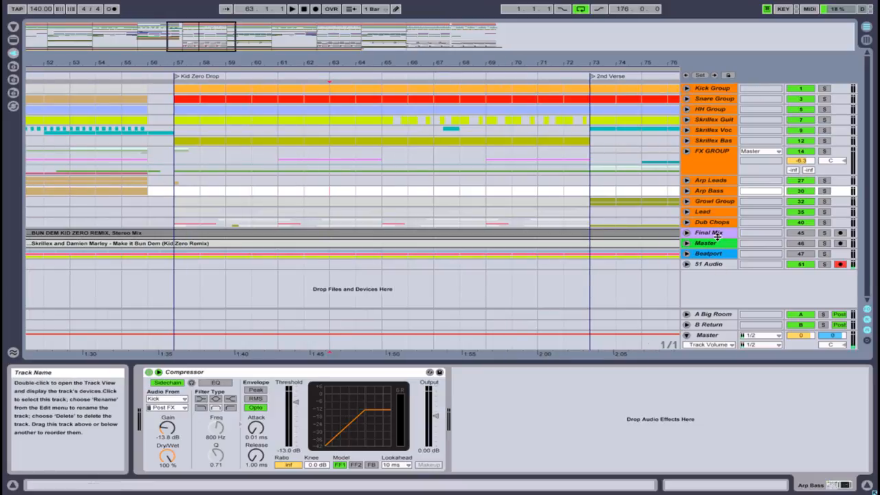
pyautogui.click(712, 221)
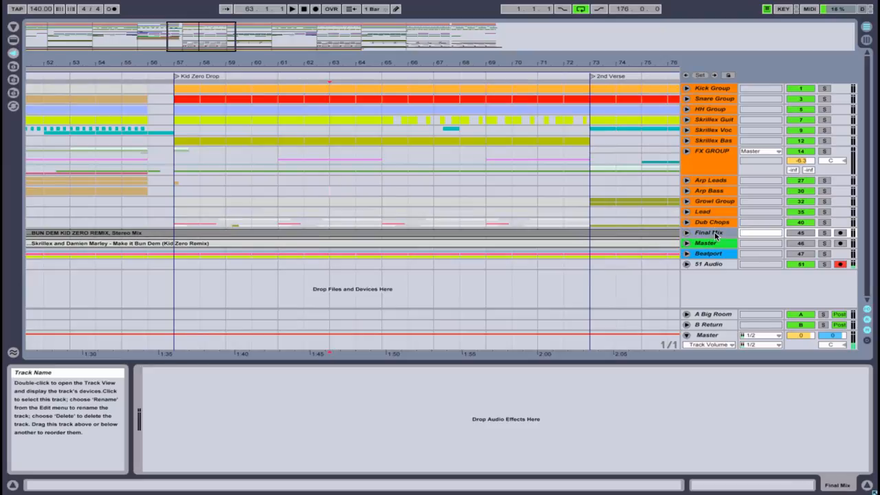
pyautogui.click(705, 242)
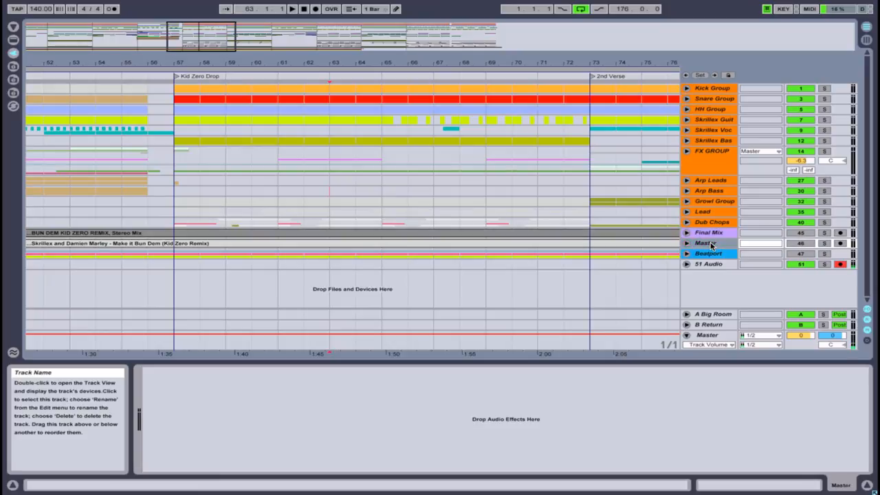